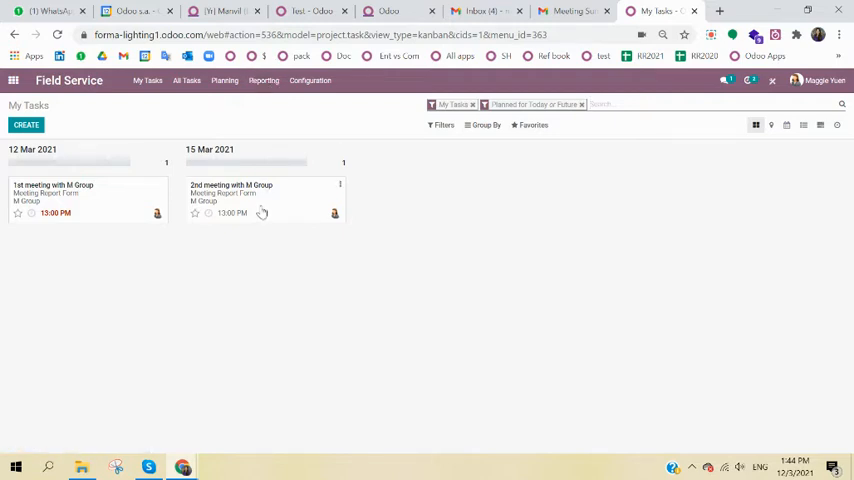
mouse_move(28, 148)
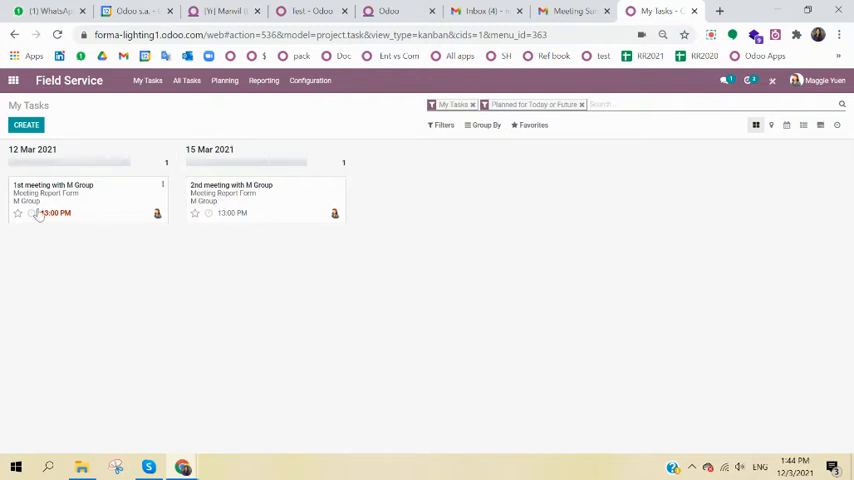
mouse_move(216, 198)
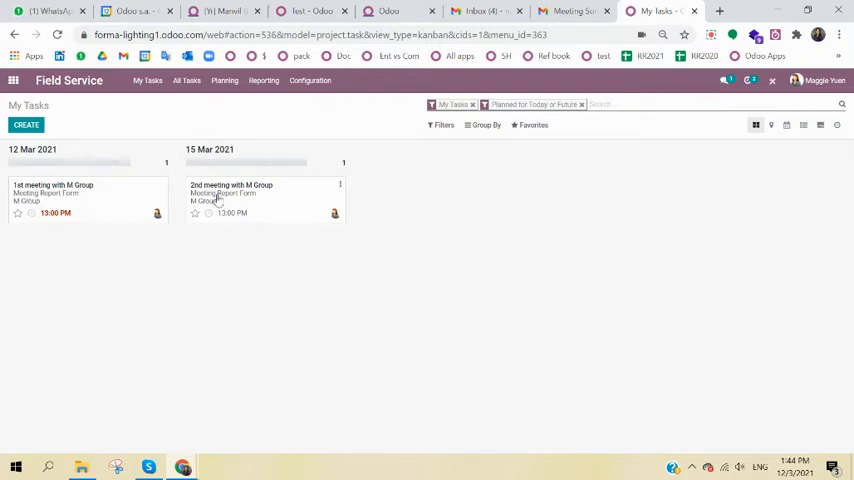
Create a new Field Service task titled '3rd meeting with M Group' with customer M Group.
click(26, 124)
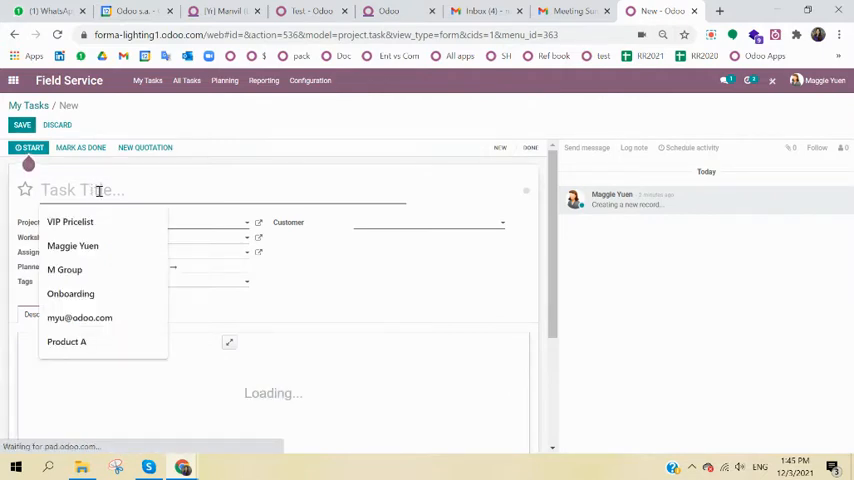
text(3rd meeting)
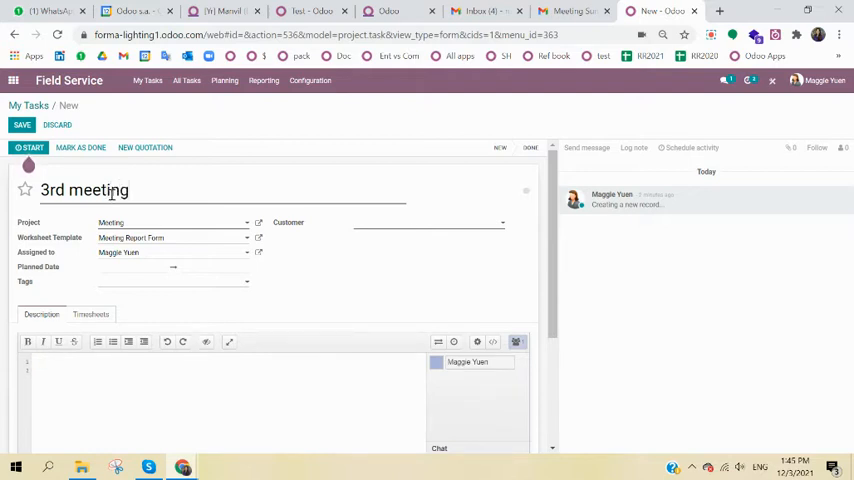
text(with M Griy)
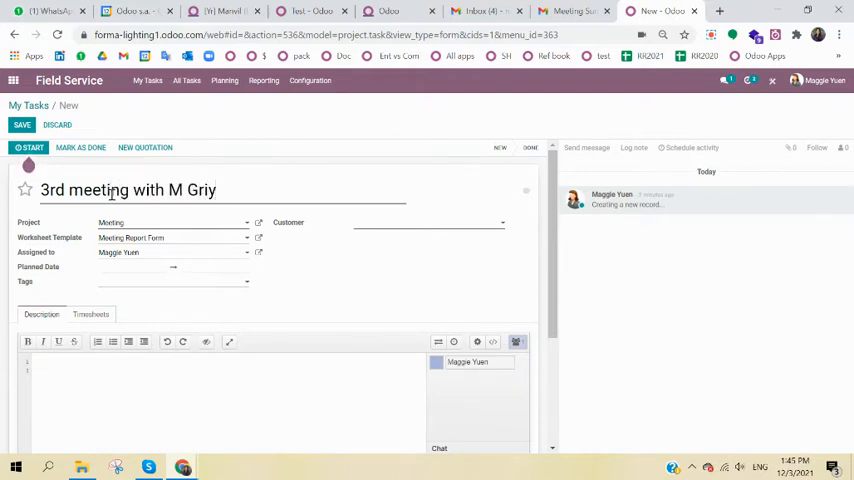
key(BackSpace)
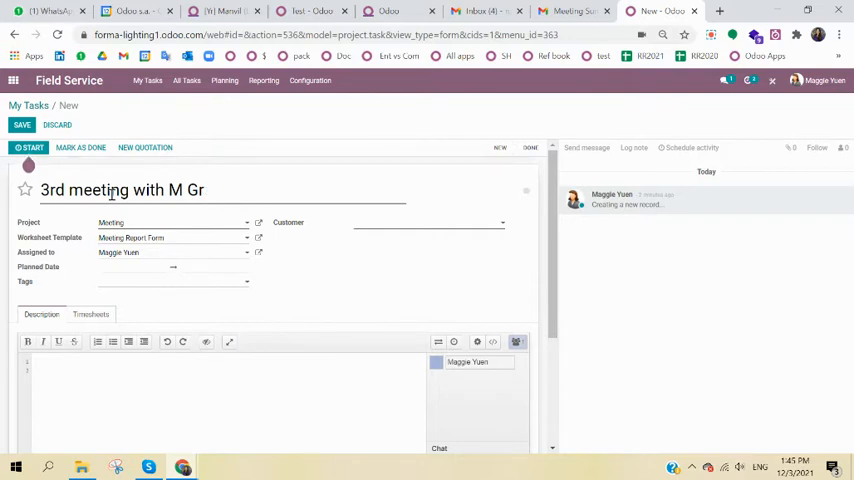
text(oup)
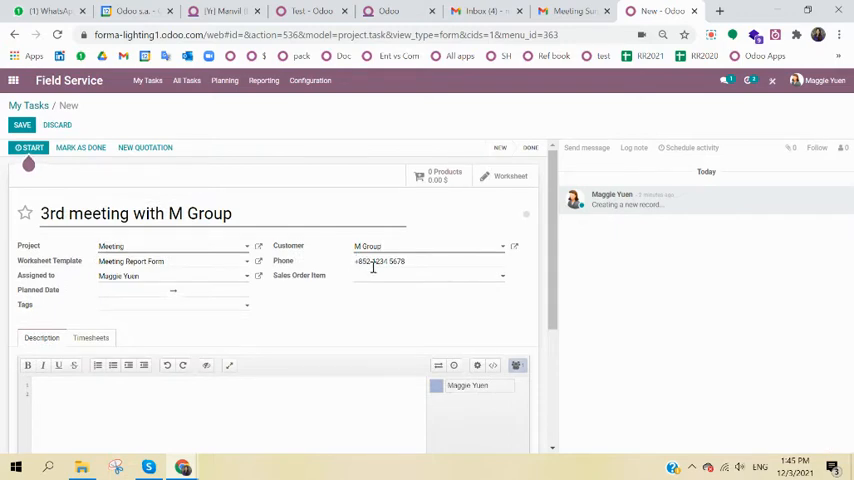
Plan the task for 03/15/2021 from 13:45 to 14:45 and show its Timesheets details.
click(140, 290)
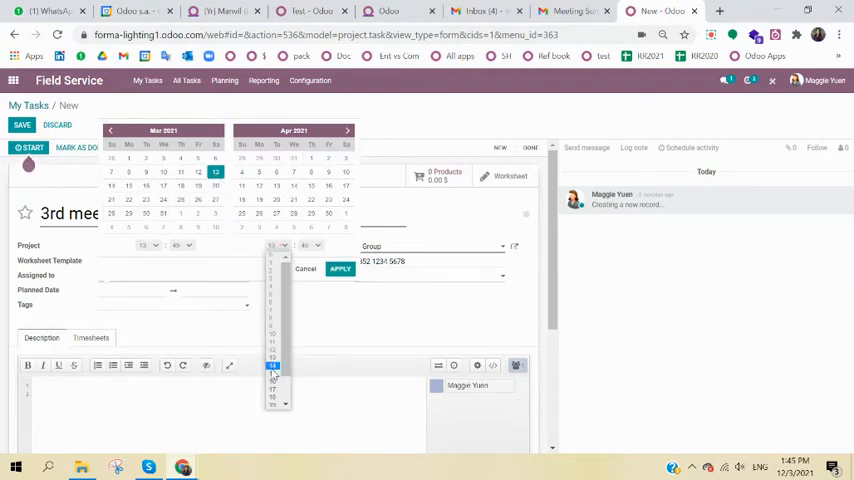
click(340, 268)
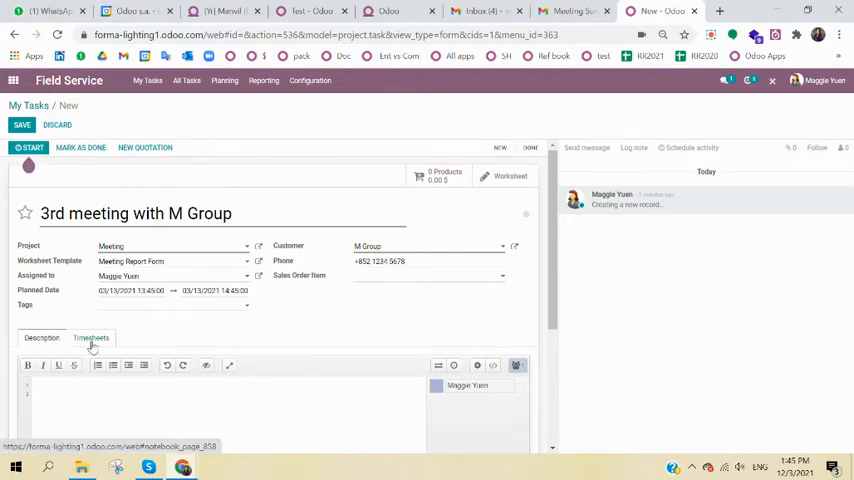
click(92, 336)
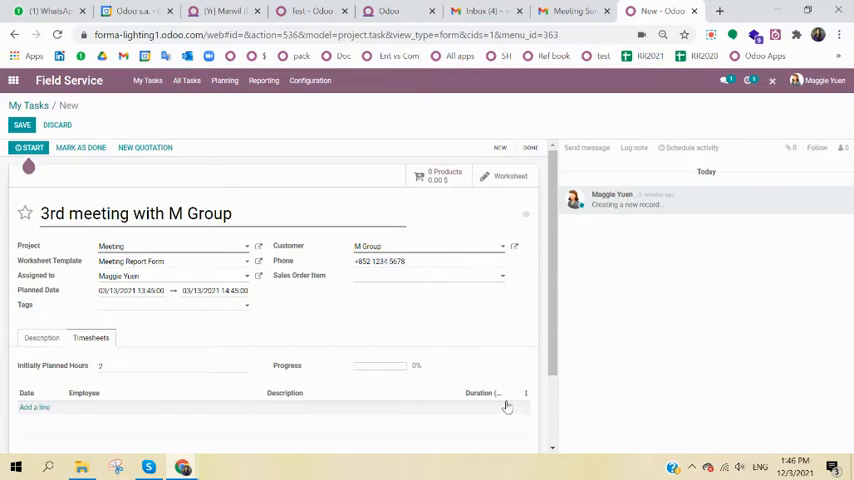
Return to the Description and save the task '3rd meeting with M Group'.
click(40, 336)
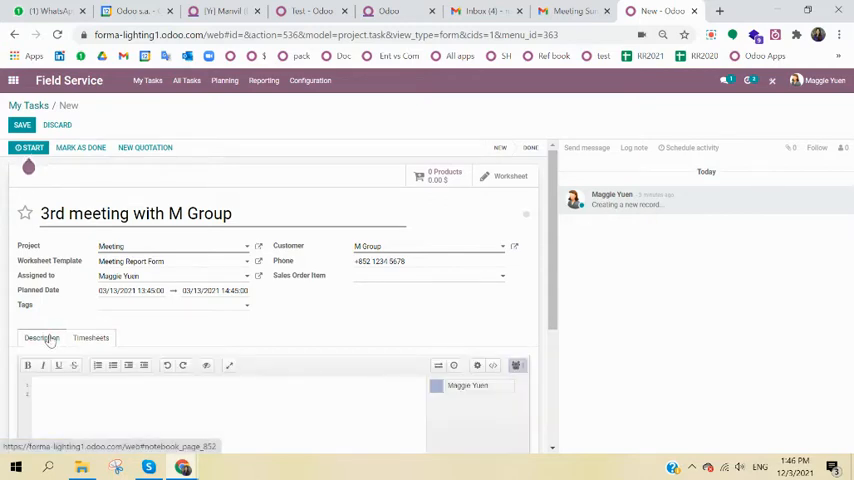
click(20, 124)
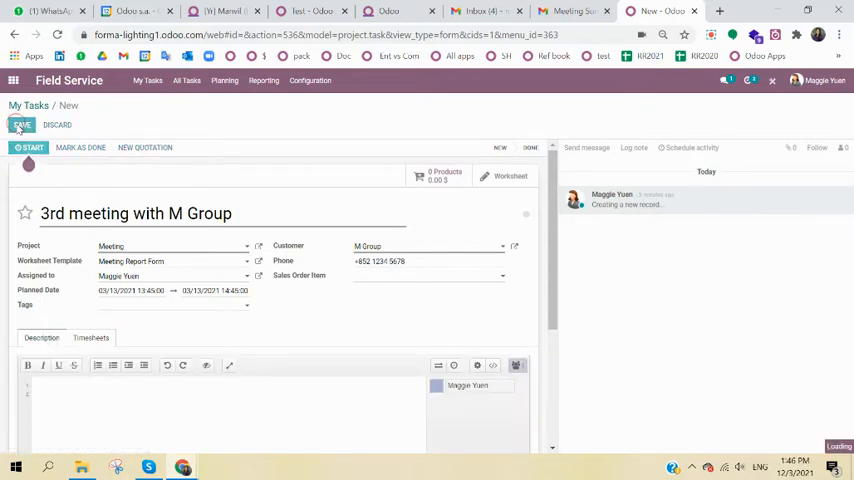
click(20, 124)
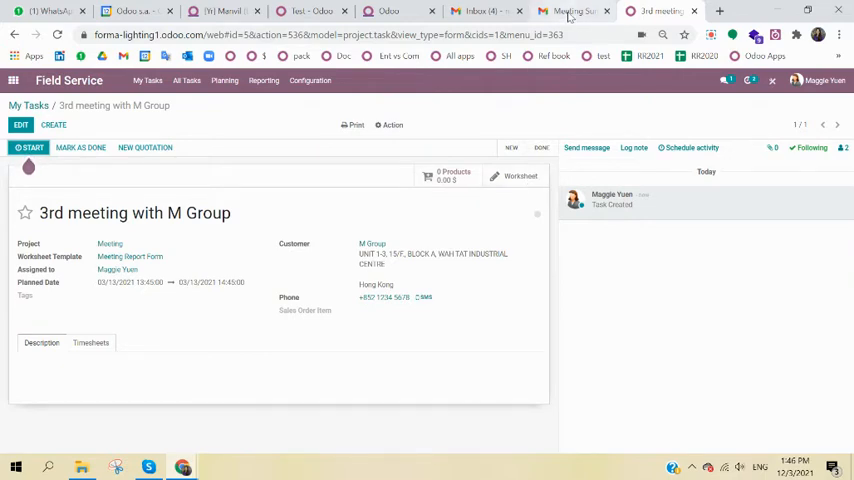
Start the task's Meeting Report worksheet and add salespersons 2 and 3.
click(520, 176)
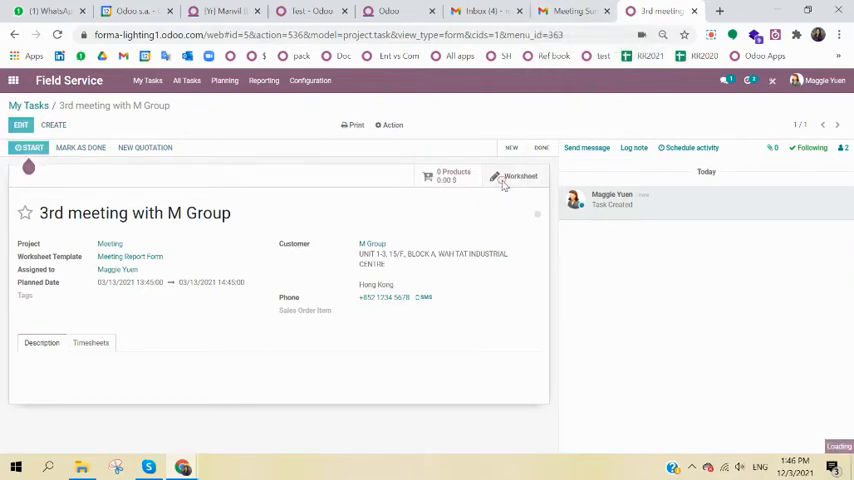
click(516, 176)
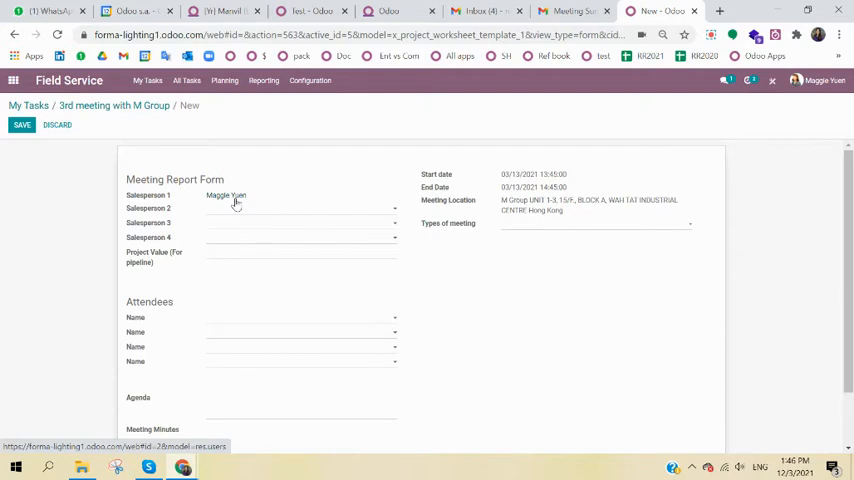
click(300, 208)
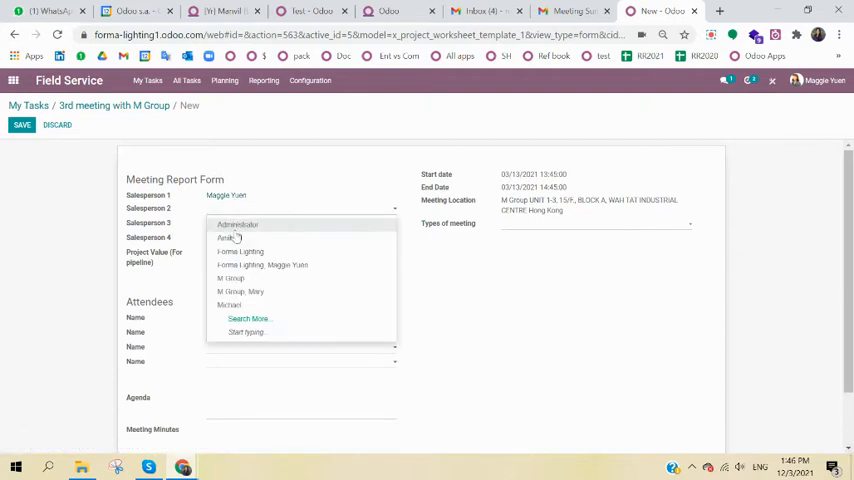
click(228, 238)
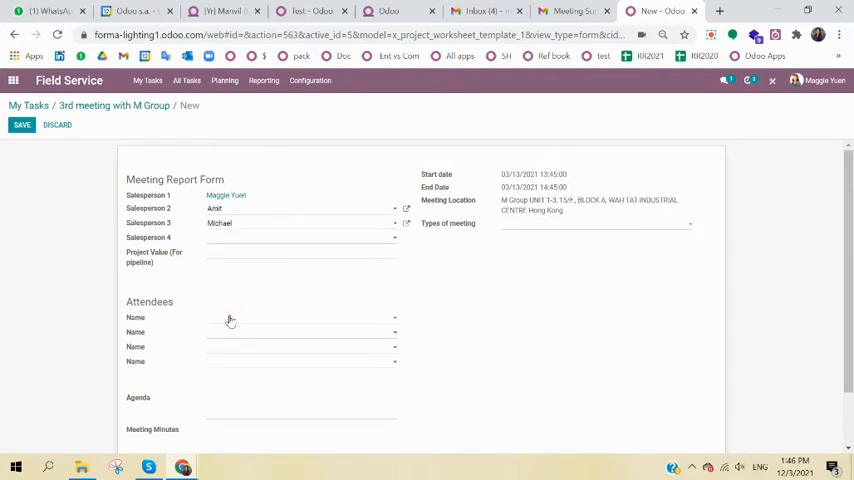
Enter project value 5000 and set the meeting type to Sales Meeting.
click(234, 252)
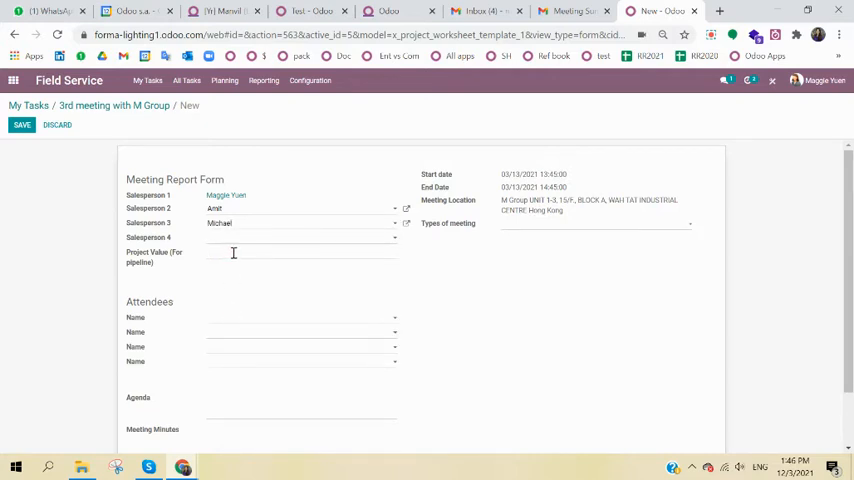
text(5000)
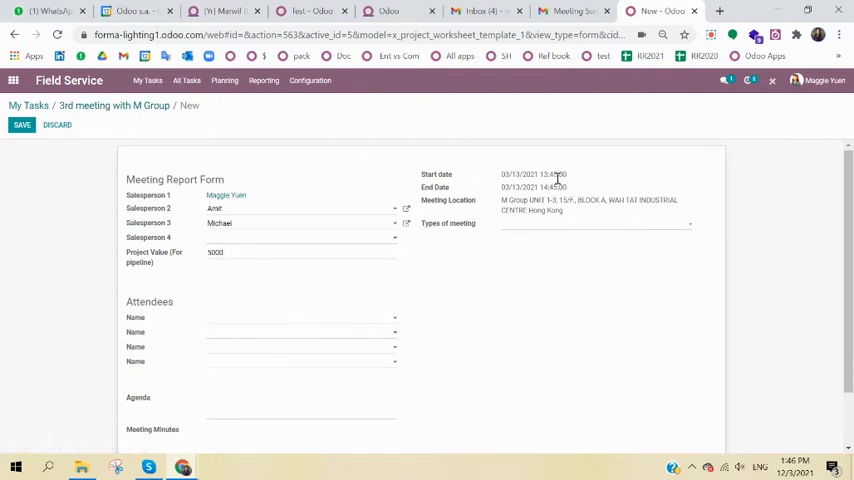
click(596, 224)
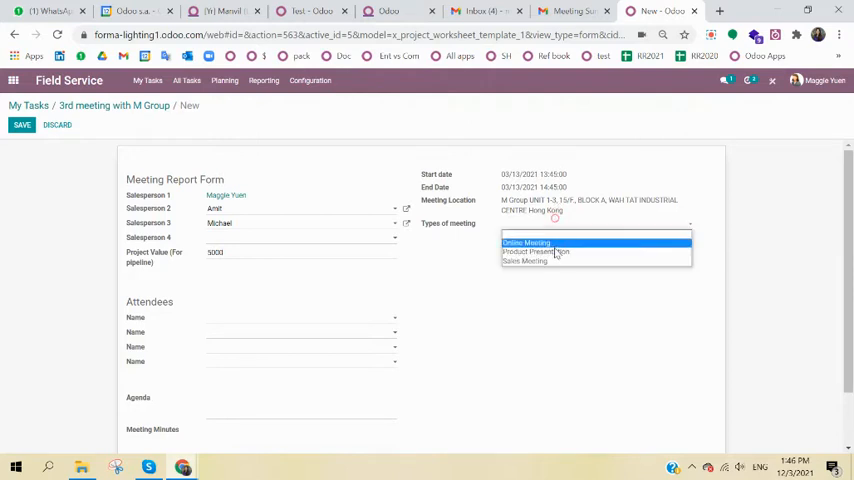
click(524, 260)
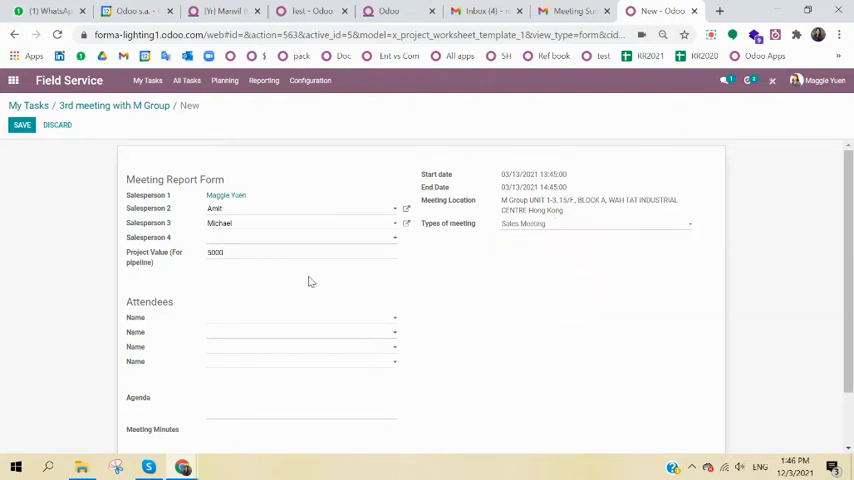
mouse_move(270, 324)
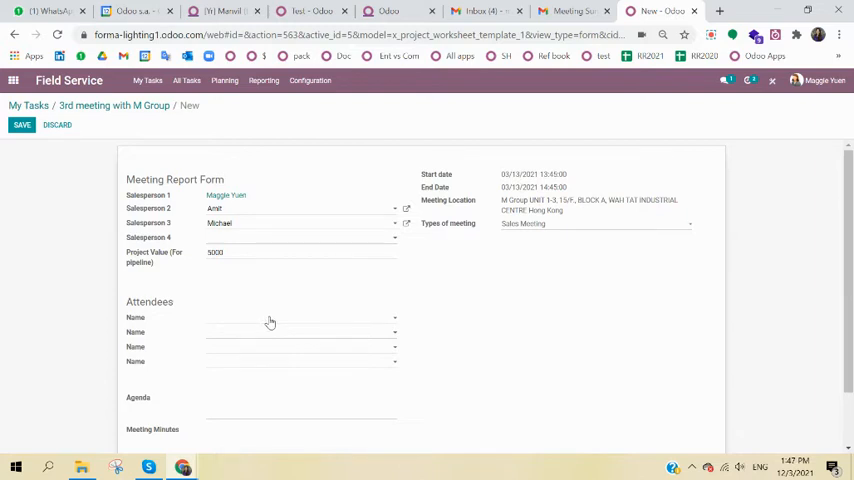
Choose M Group, Mary as the first attendee and review her contact details.
click(300, 316)
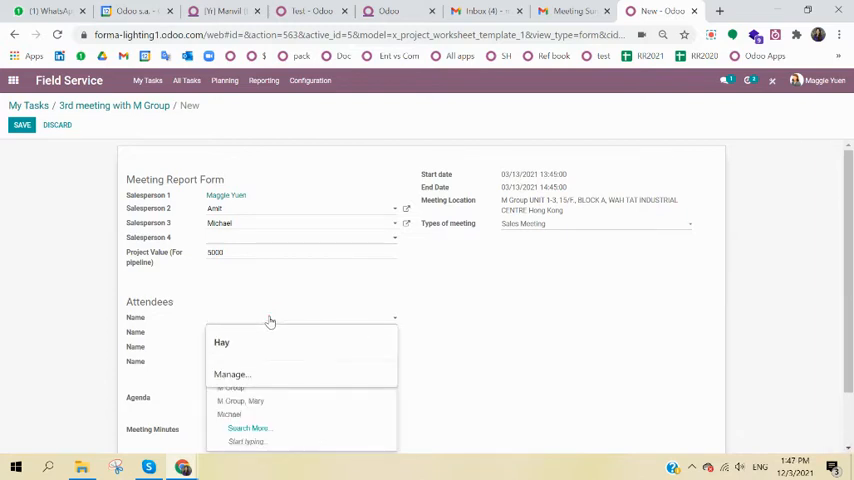
click(290, 318)
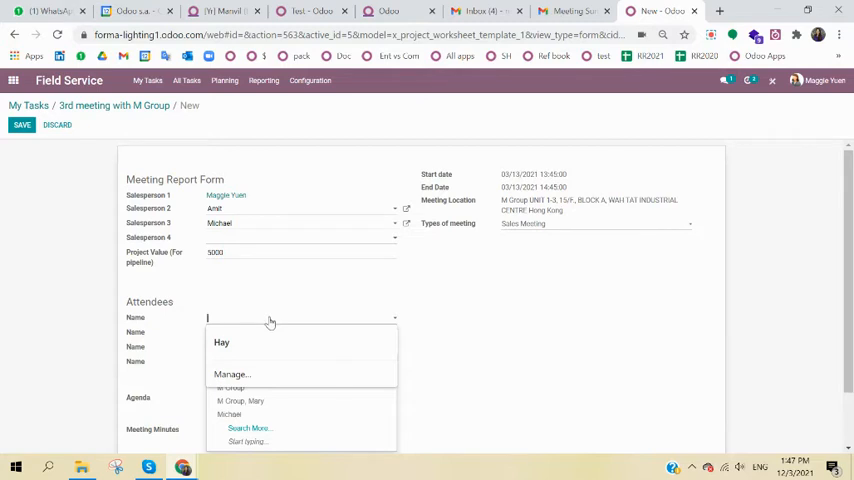
mouse_move(246, 416)
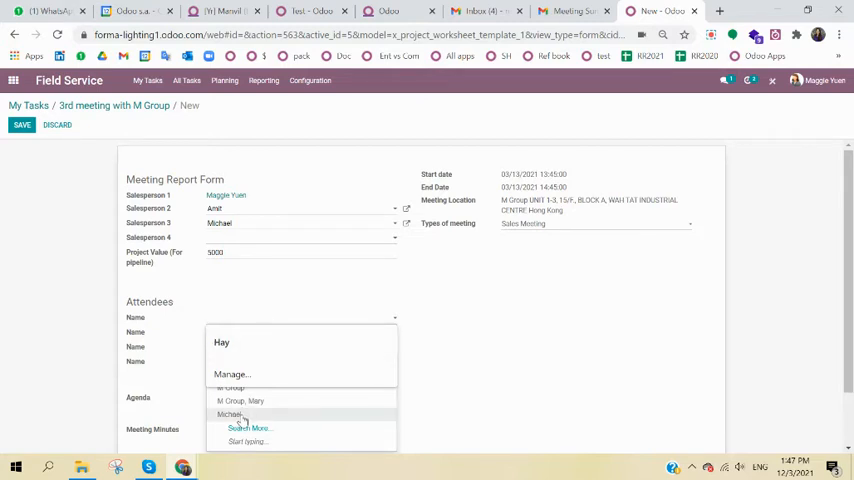
click(236, 396)
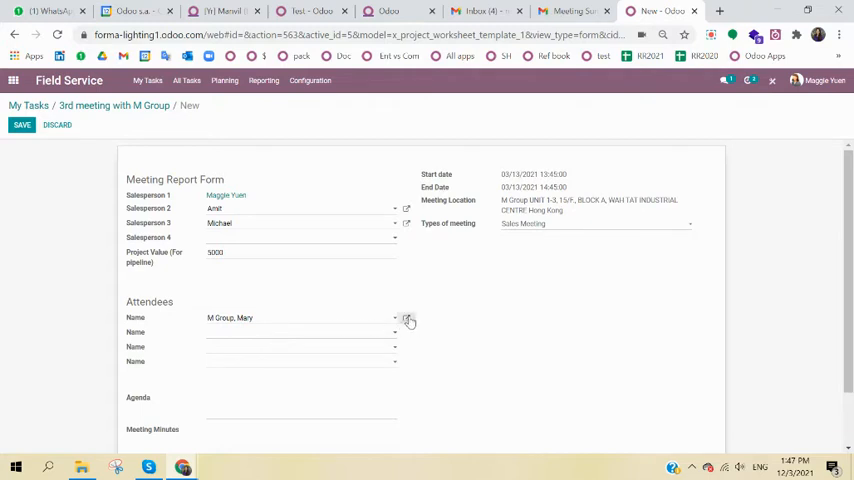
click(408, 320)
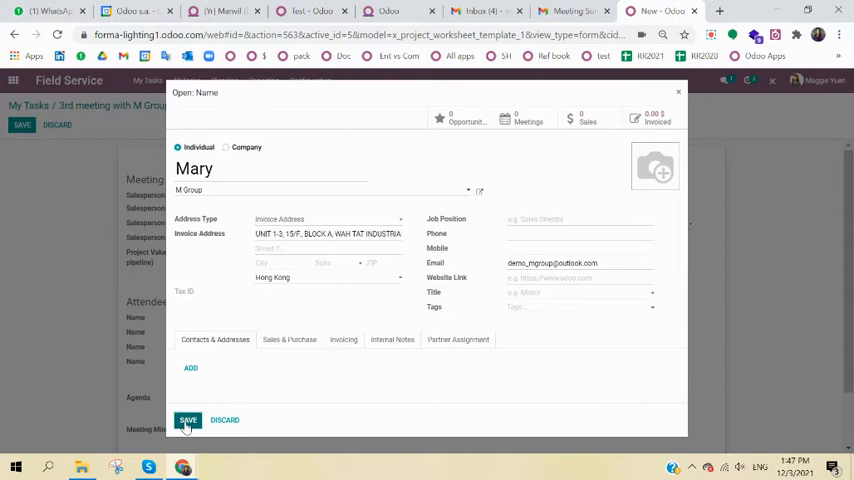
click(190, 420)
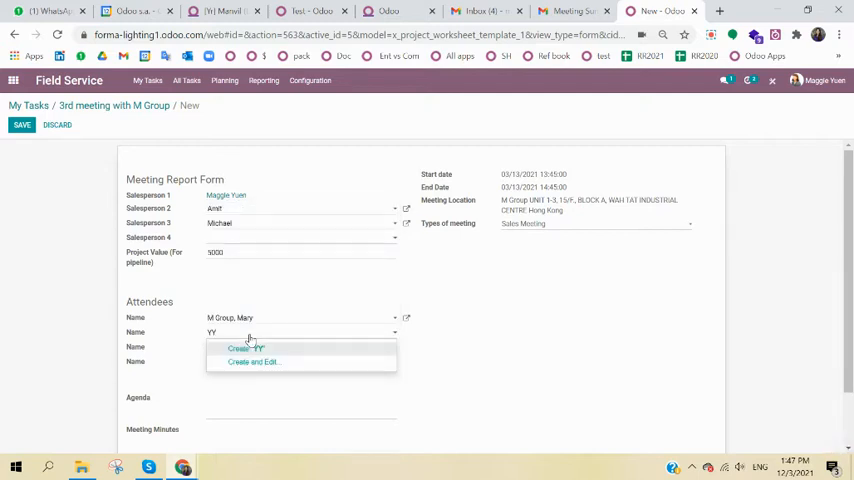
Create and save a new contact YY as another attendee.
click(252, 362)
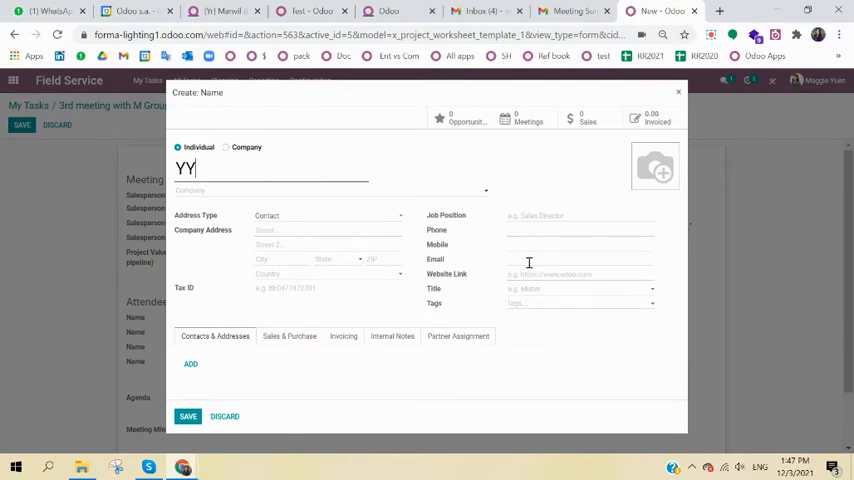
click(188, 416)
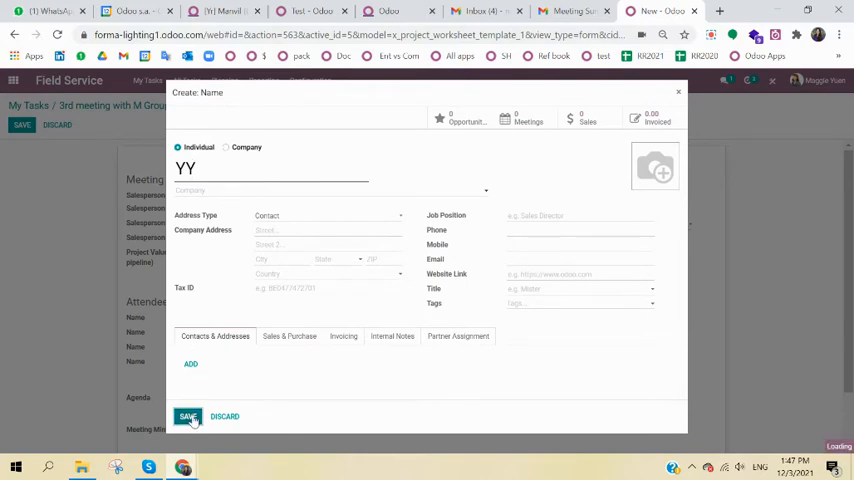
click(190, 416)
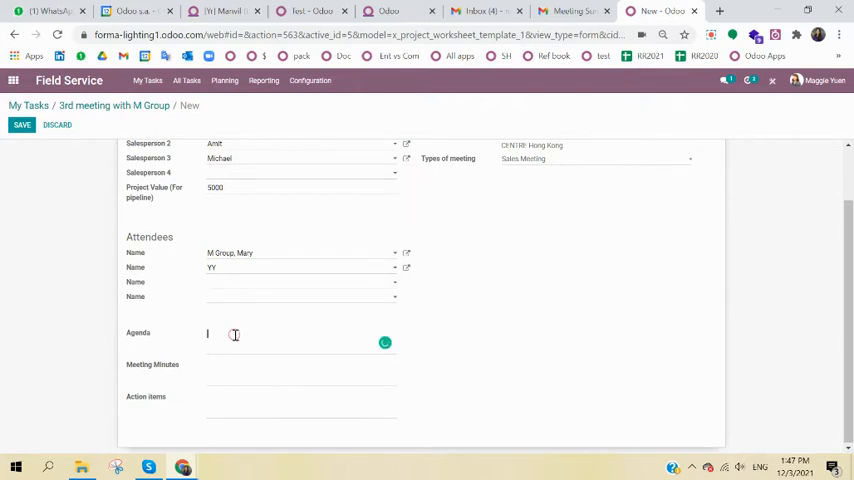
text(test)
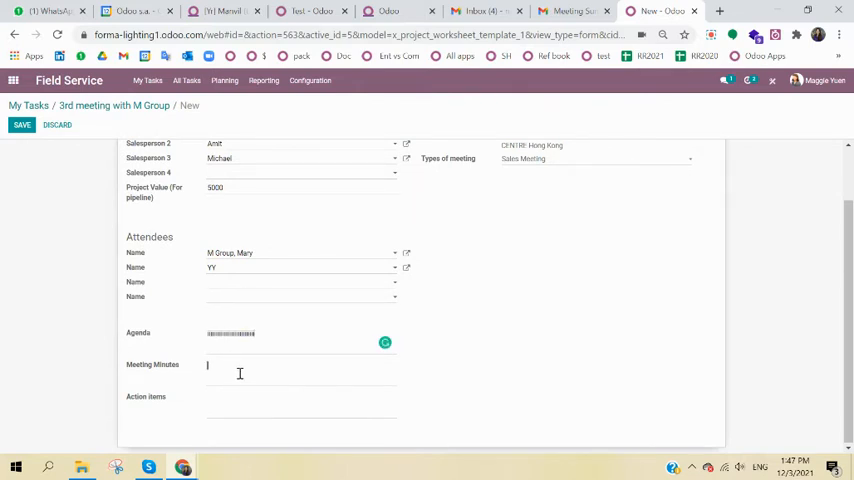
text(999999999999999)
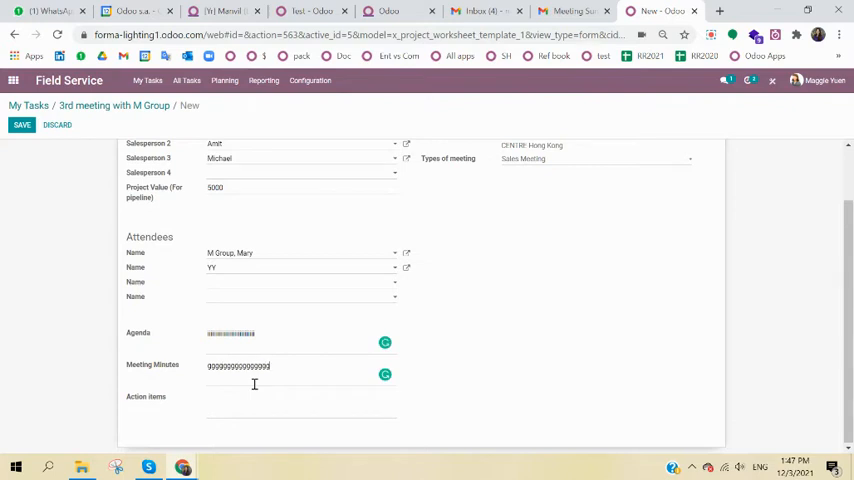
text(ww)
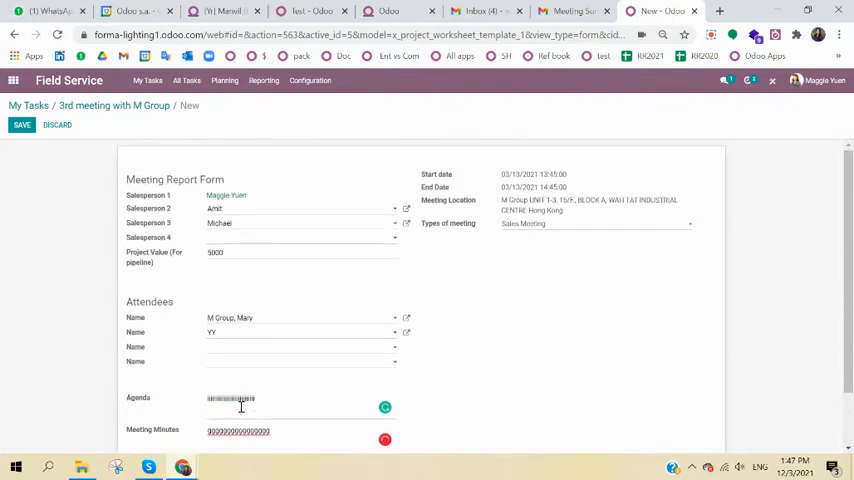
click(20, 126)
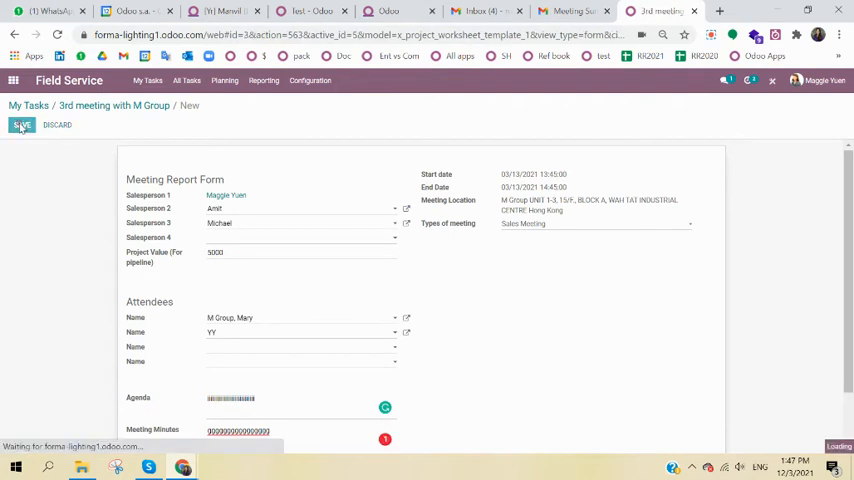
click(20, 126)
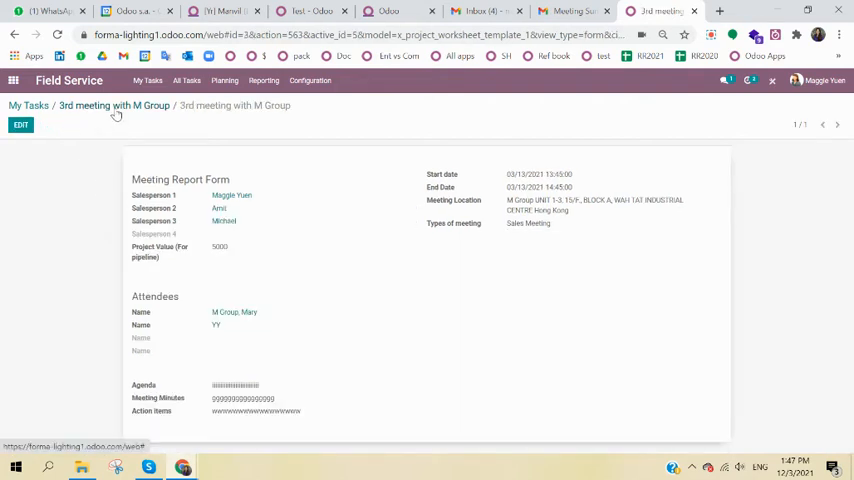
click(104, 104)
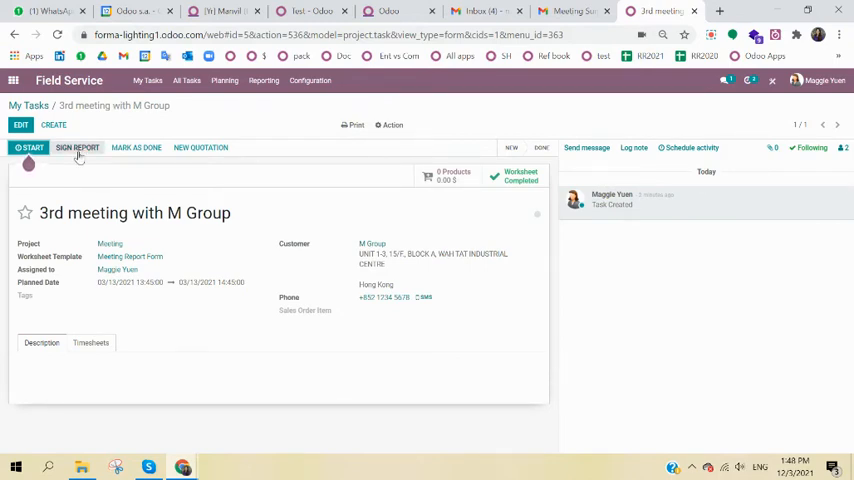
Sign the worksheet report as M Group in the customer portal preview and return to the task.
click(76, 148)
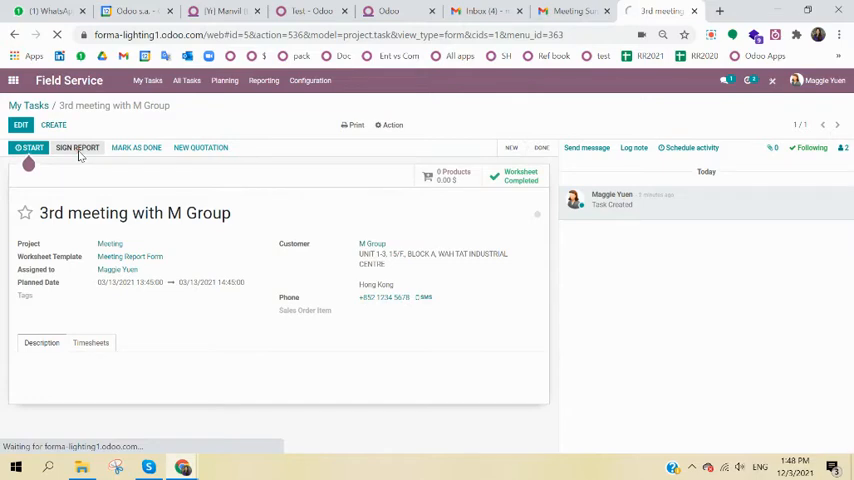
click(76, 148)
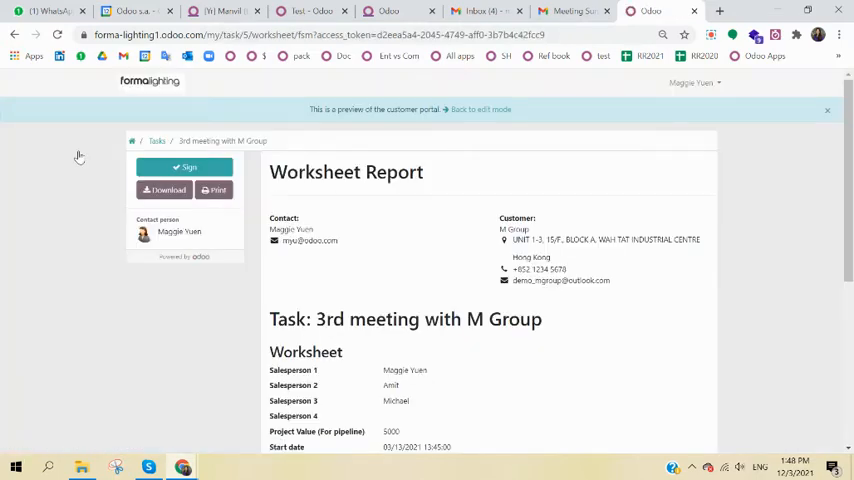
scroll(down, 3)
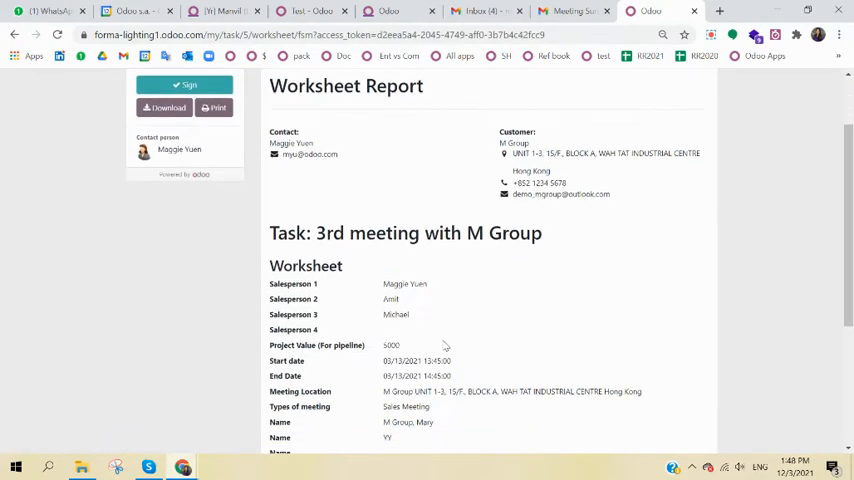
scroll(down, 3)
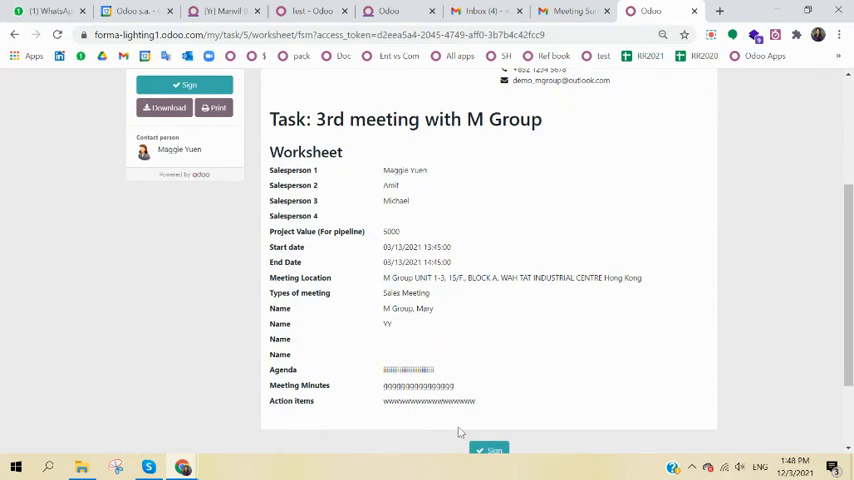
scroll(down, 3)
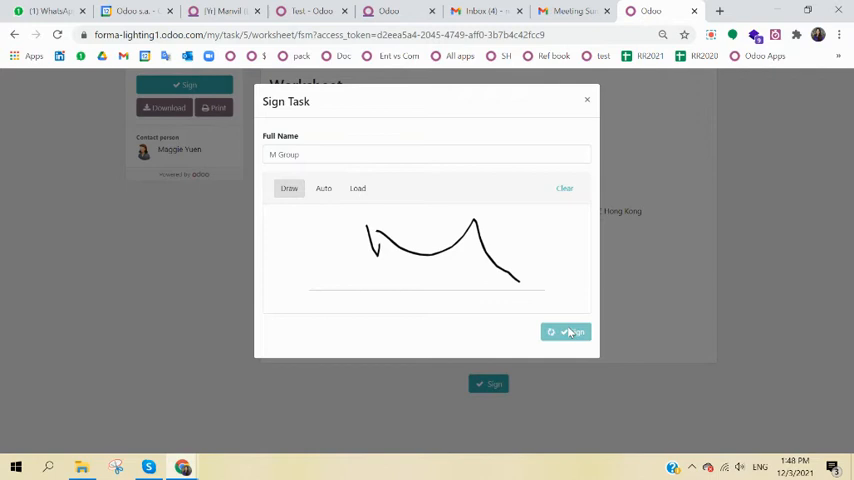
click(566, 332)
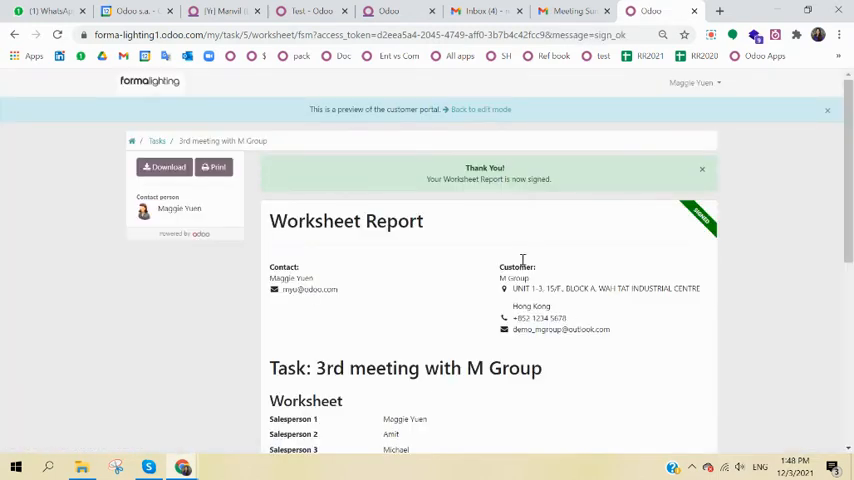
click(476, 108)
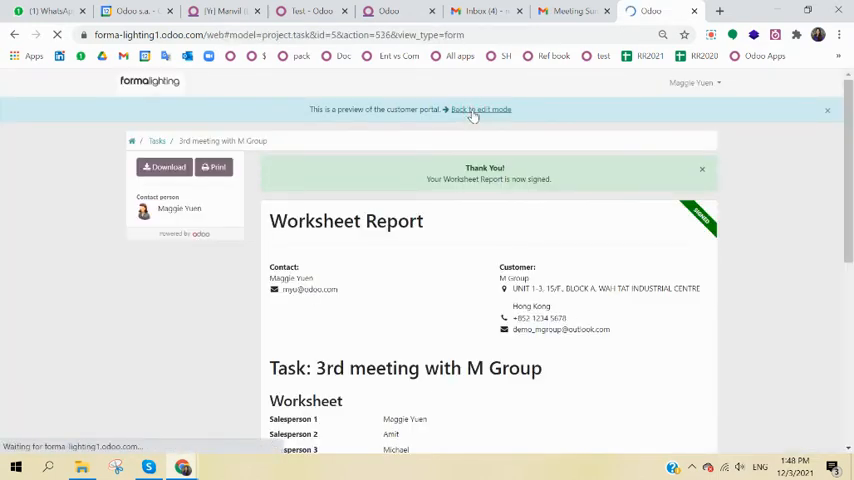
Start sending the signed report and review the downloaded worksheet PDF at 75% zoom.
click(476, 108)
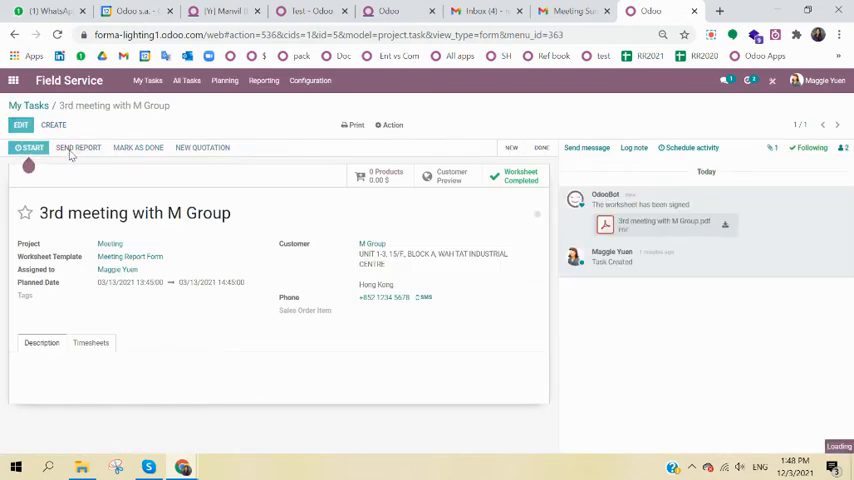
click(78, 148)
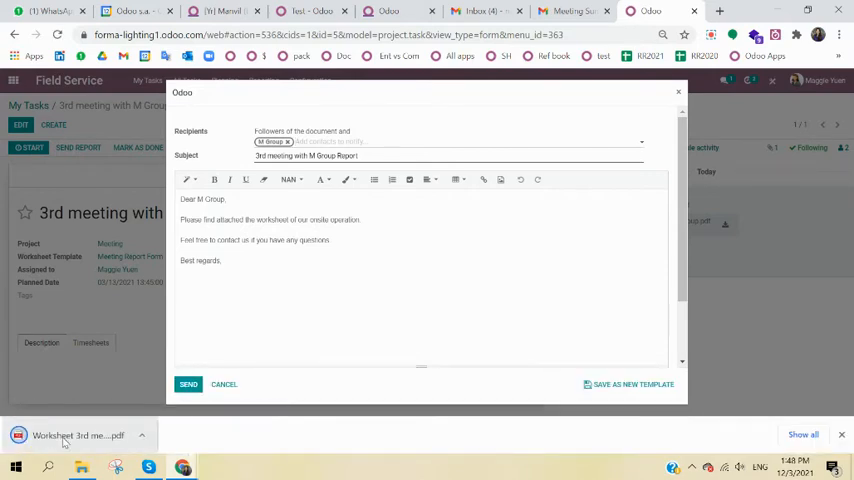
click(70, 432)
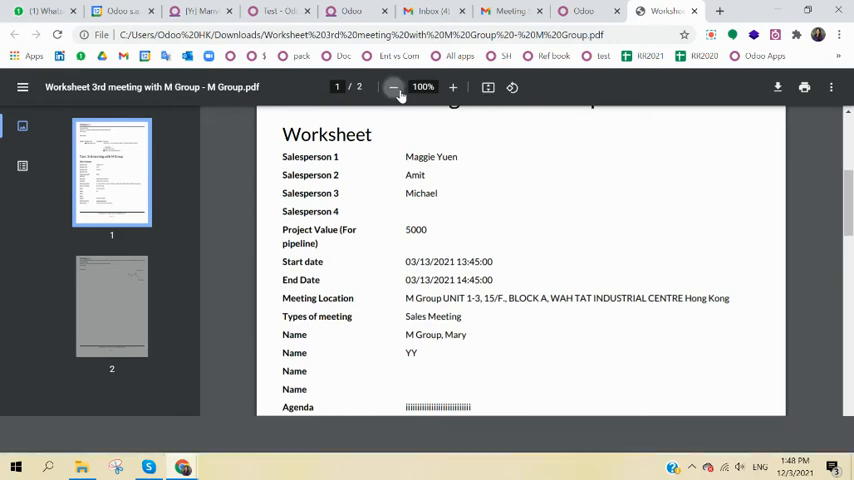
click(392, 88)
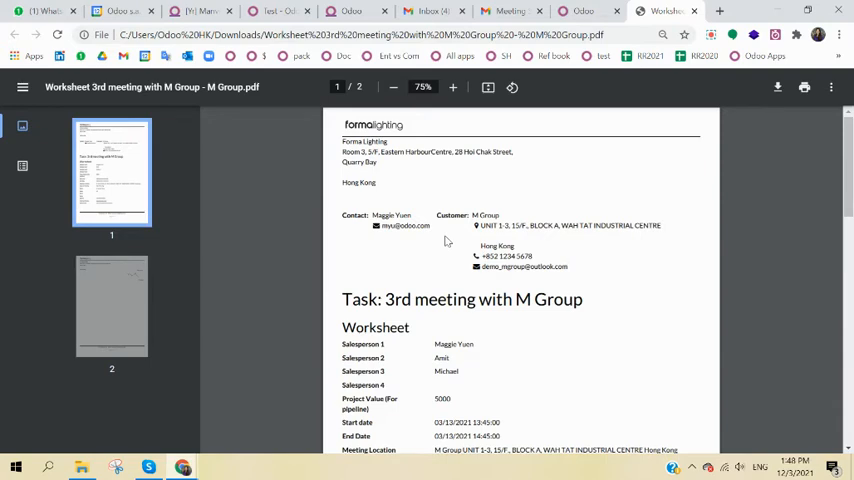
scroll(down, 3)
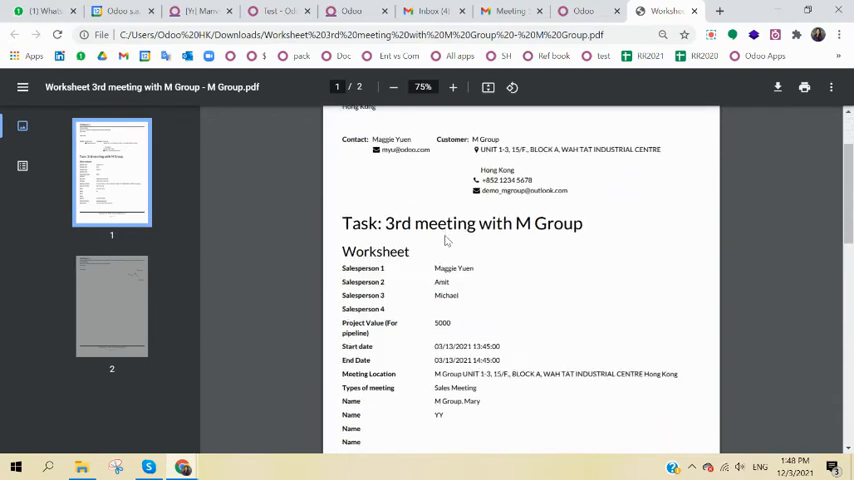
scroll(down, 3)
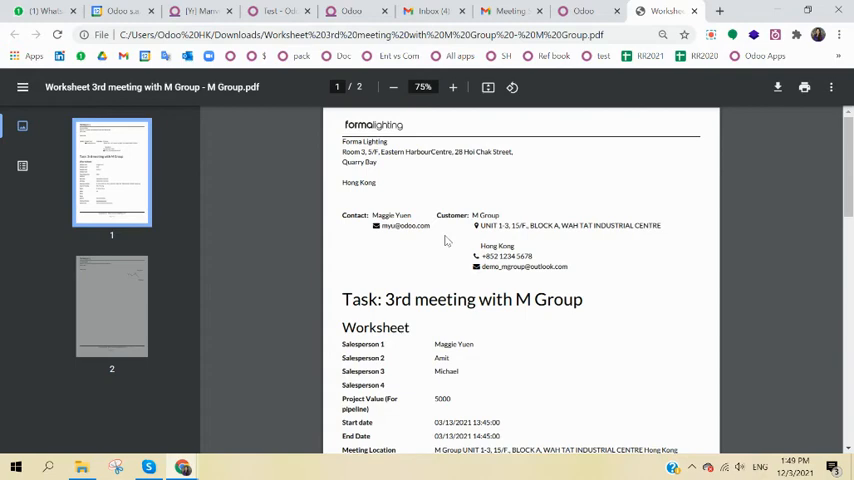
mouse_move(416, 182)
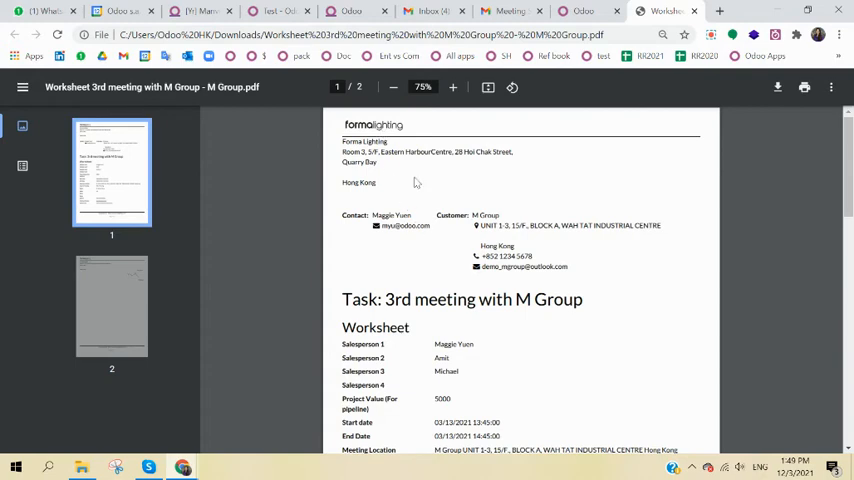
mouse_move(496, 216)
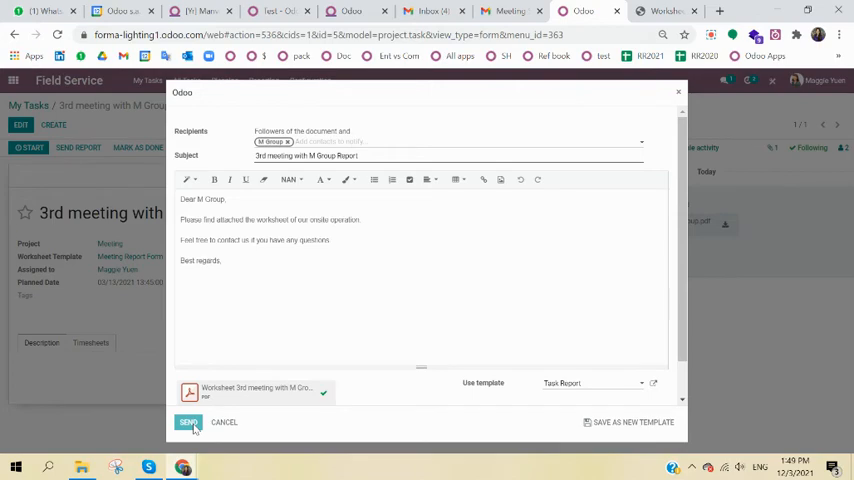
Send the report email to M Group and show Tasks Analysis as a pivot table.
click(188, 422)
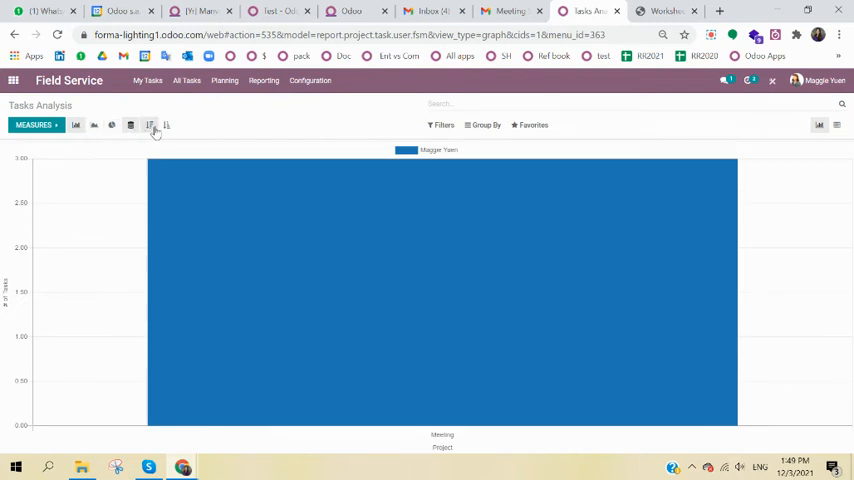
click(36, 124)
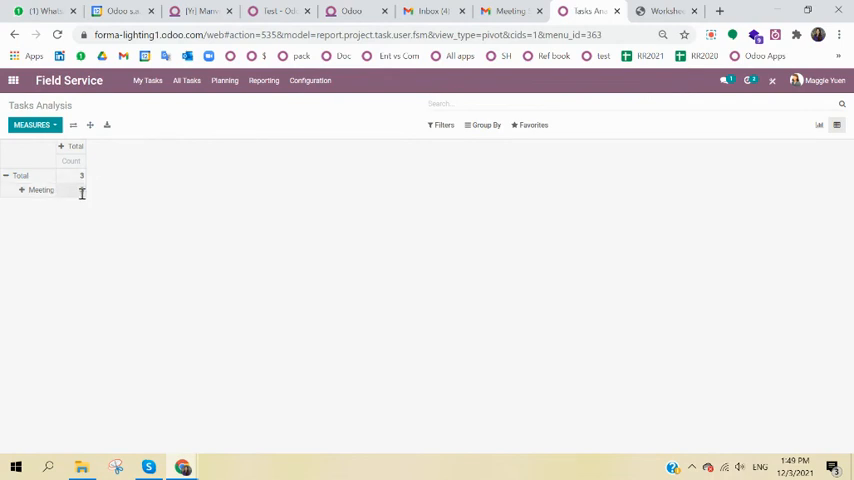
Group the task counts by assignee and try a deadline period filter.
click(484, 124)
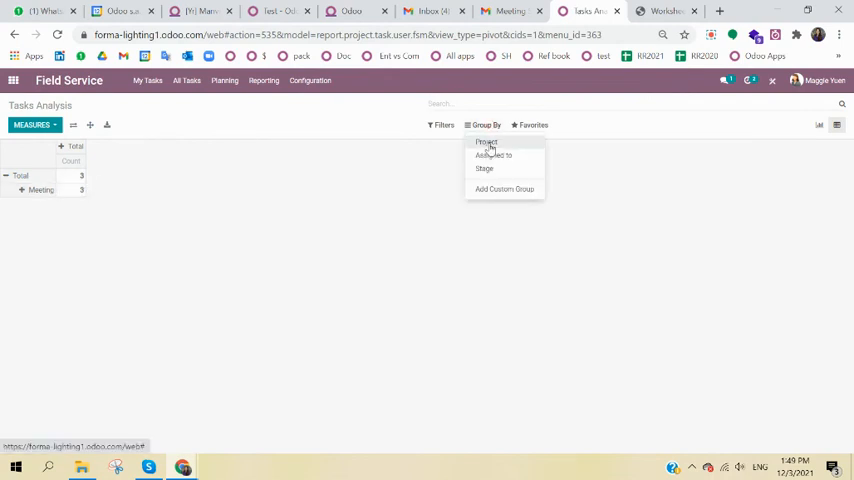
click(492, 156)
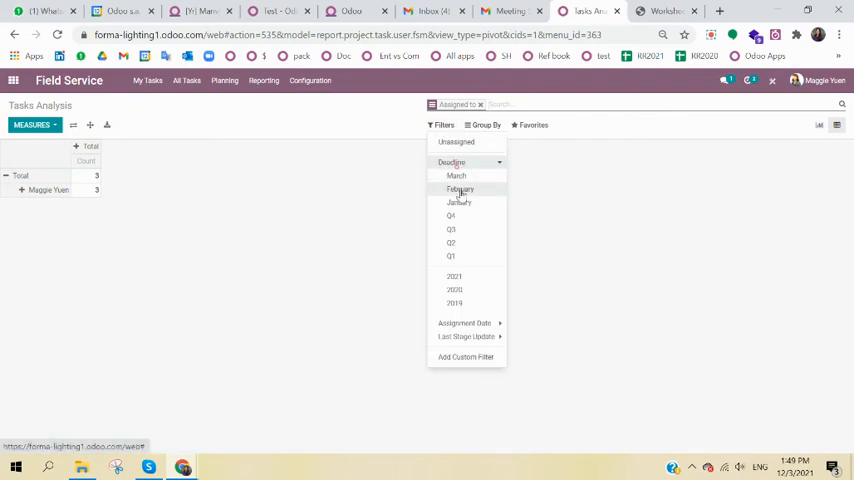
click(456, 176)
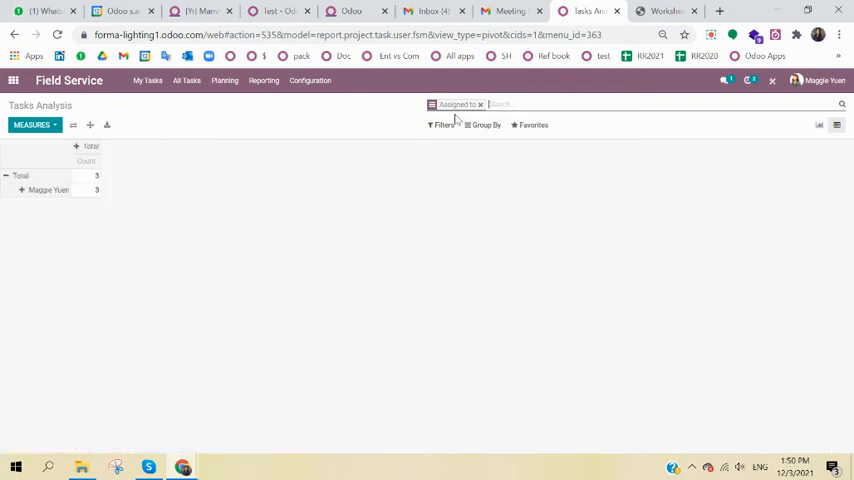
click(442, 124)
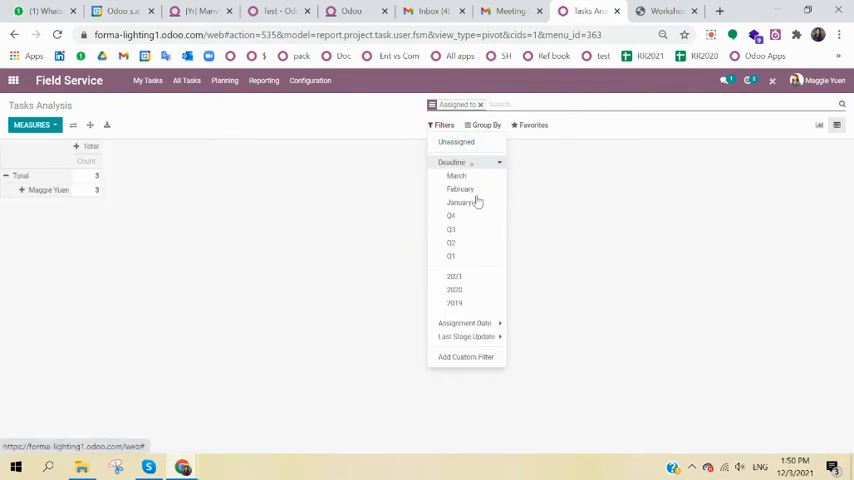
click(456, 176)
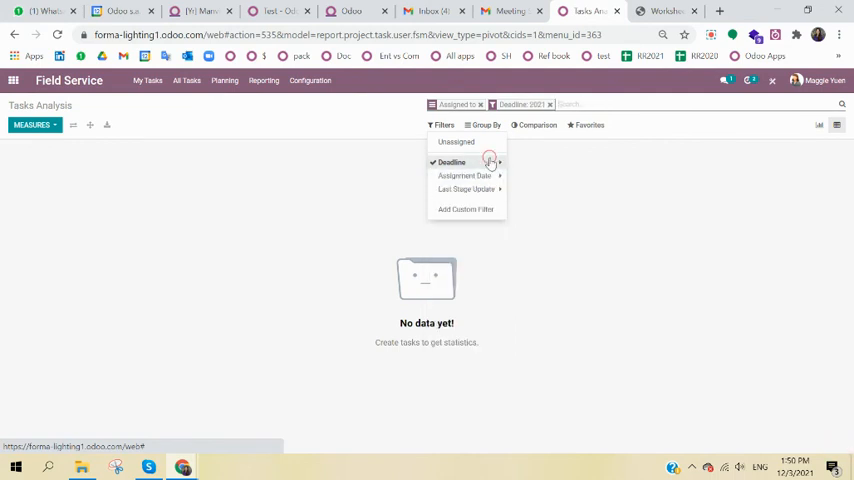
Keep only tasks assigned in March 2021 and open the comparison options.
click(466, 176)
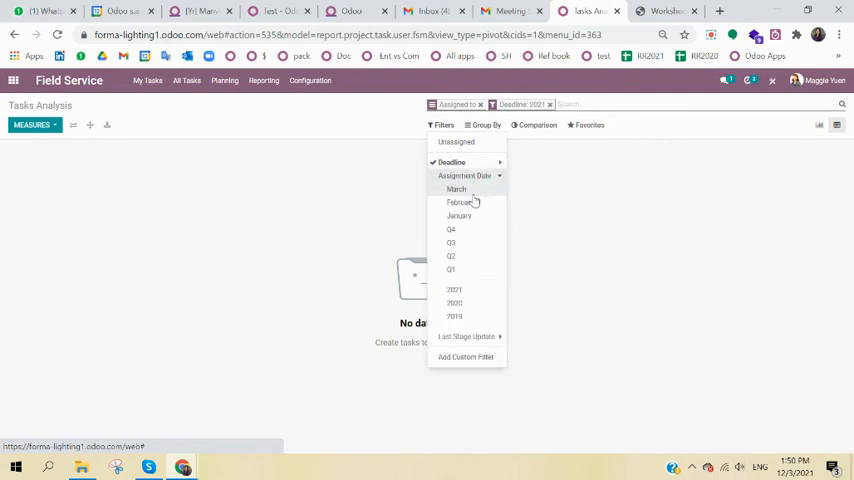
click(456, 188)
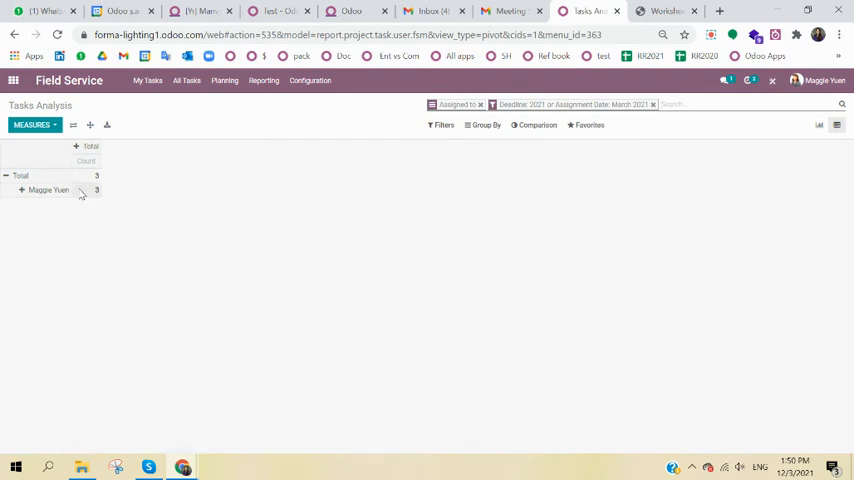
click(652, 104)
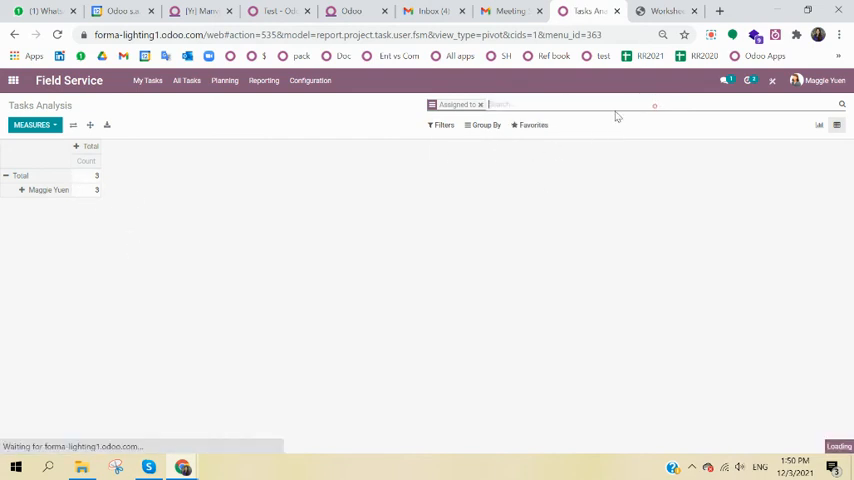
click(440, 124)
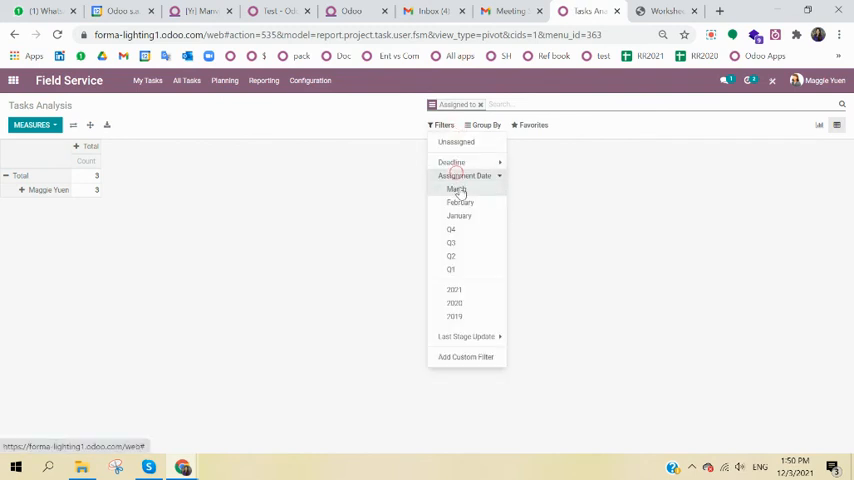
click(456, 188)
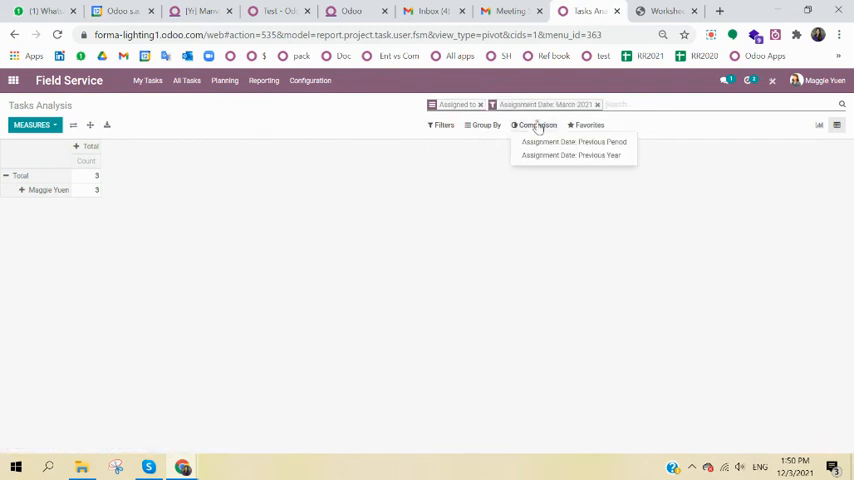
click(572, 140)
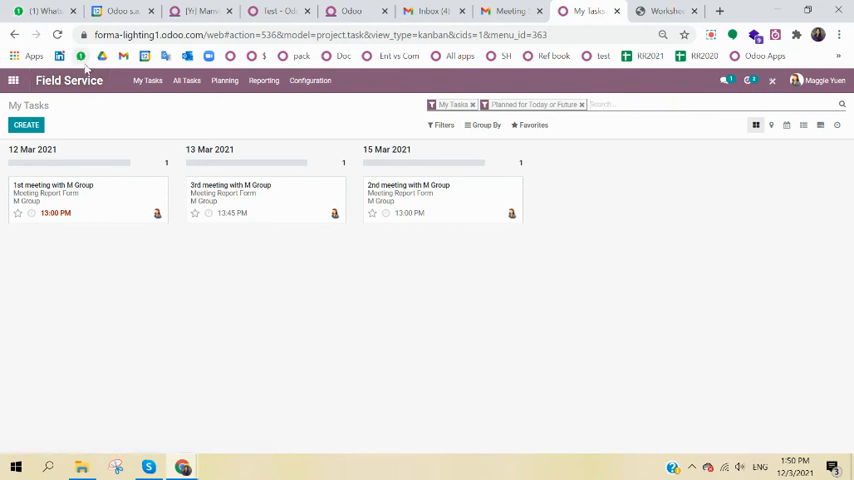
mouse_move(116, 116)
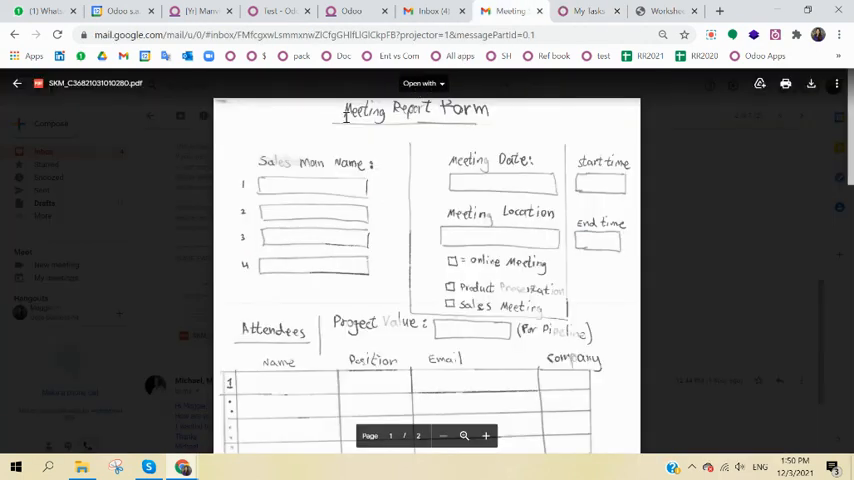
mouse_move(414, 292)
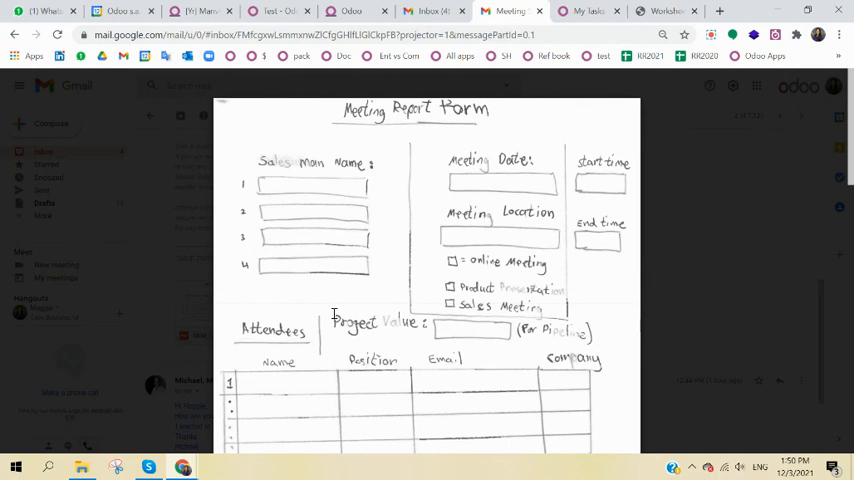
click(592, 10)
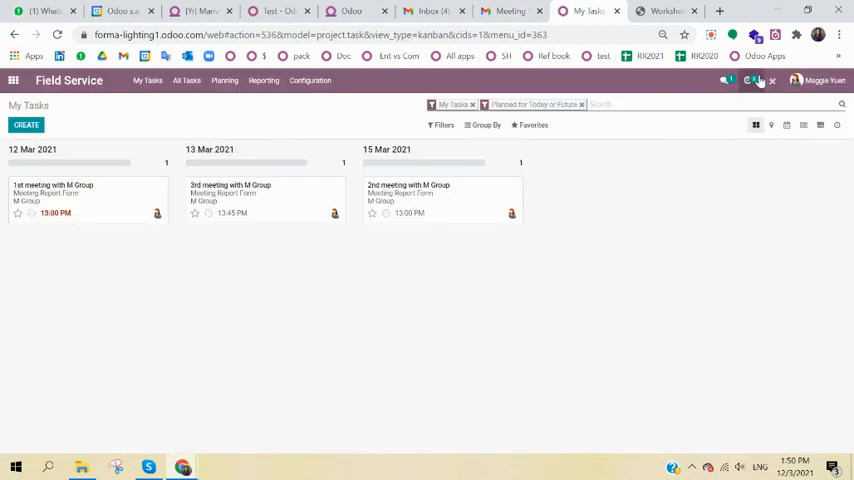